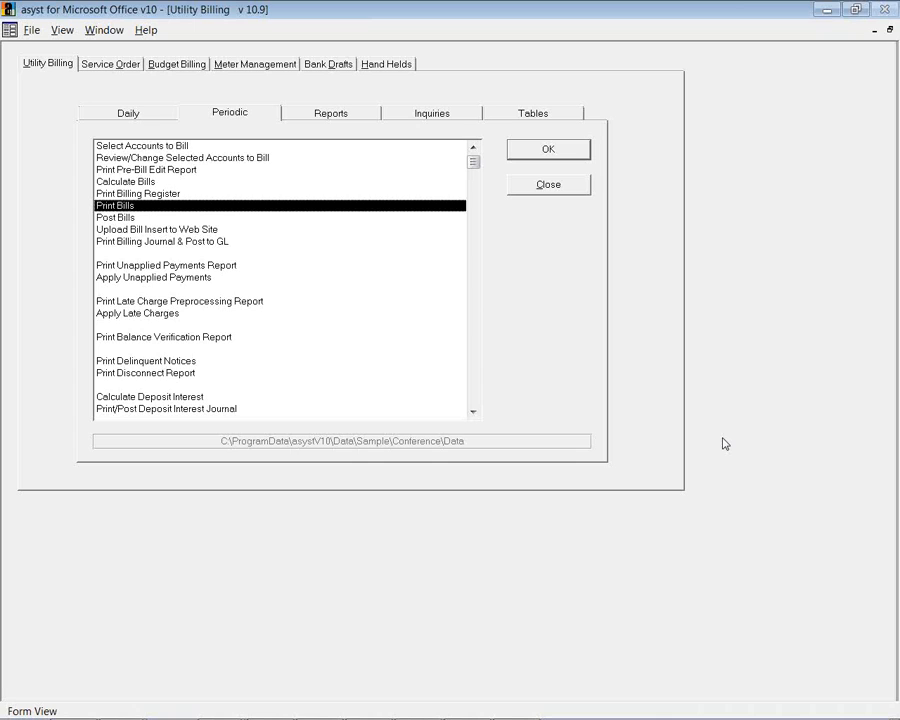
{"action": "mouse_move", "coordinate": [235, 223]}
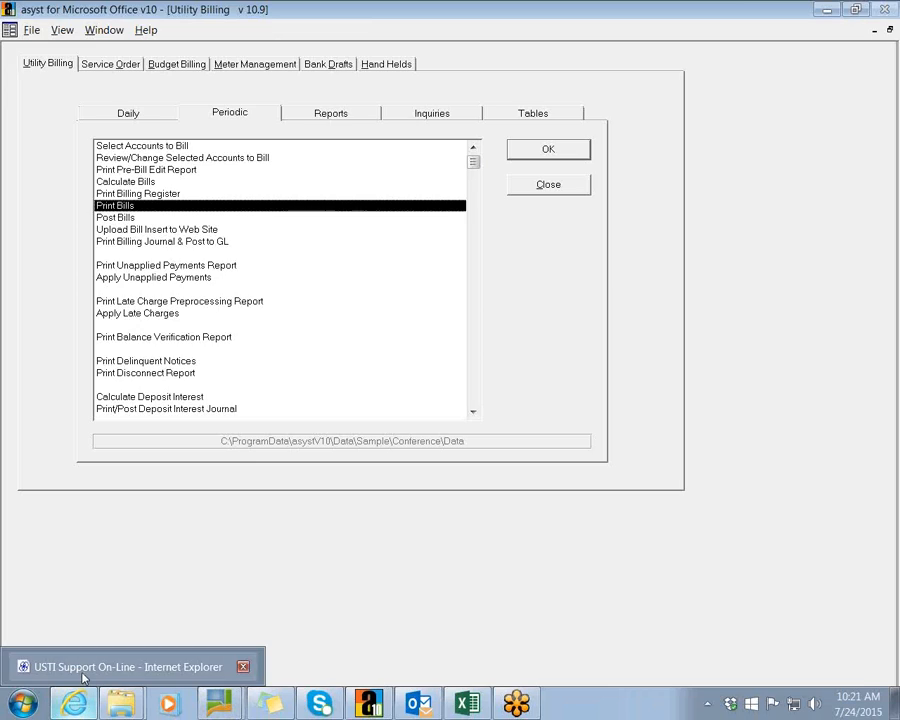
Open USTI Connect from the support site and sign in as ustiadmin with the password
{"action": "left_click", "coordinate": [125, 666]}
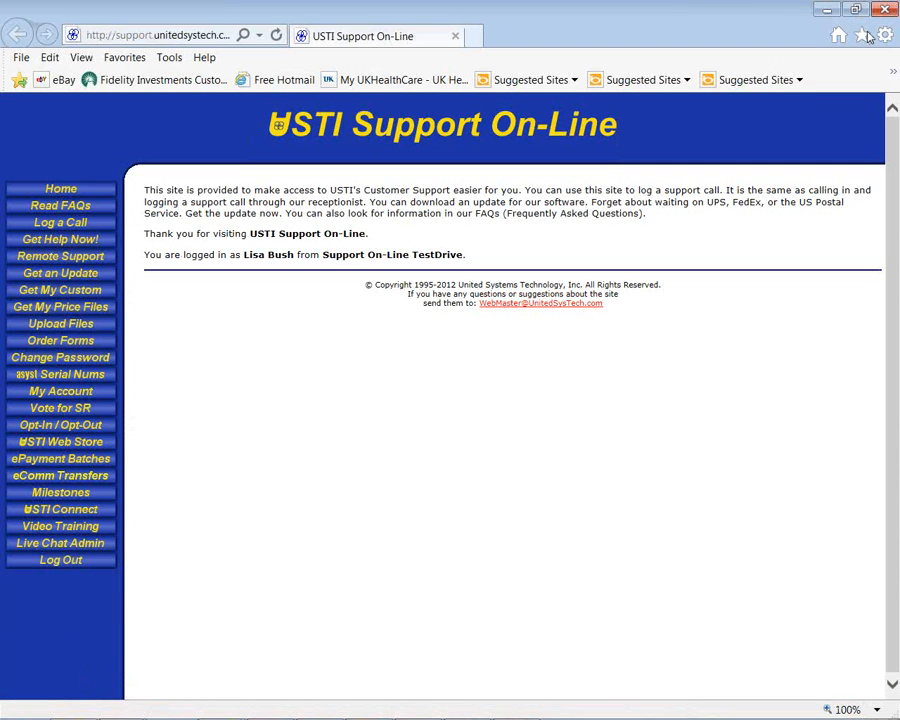
{"action": "mouse_move", "coordinate": [867, 36]}
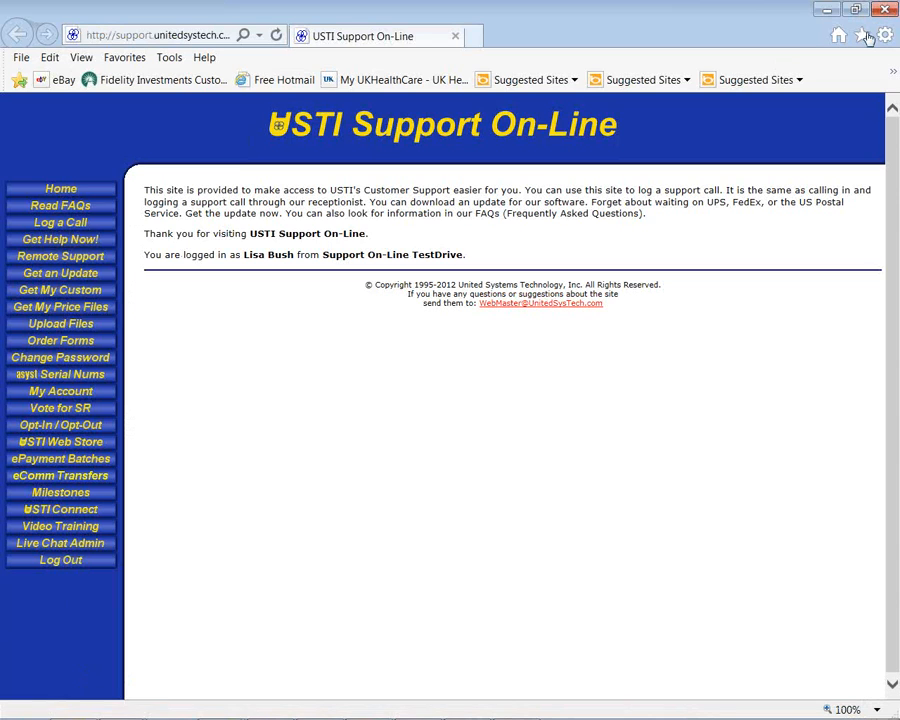
{"action": "mouse_move", "coordinate": [60, 509]}
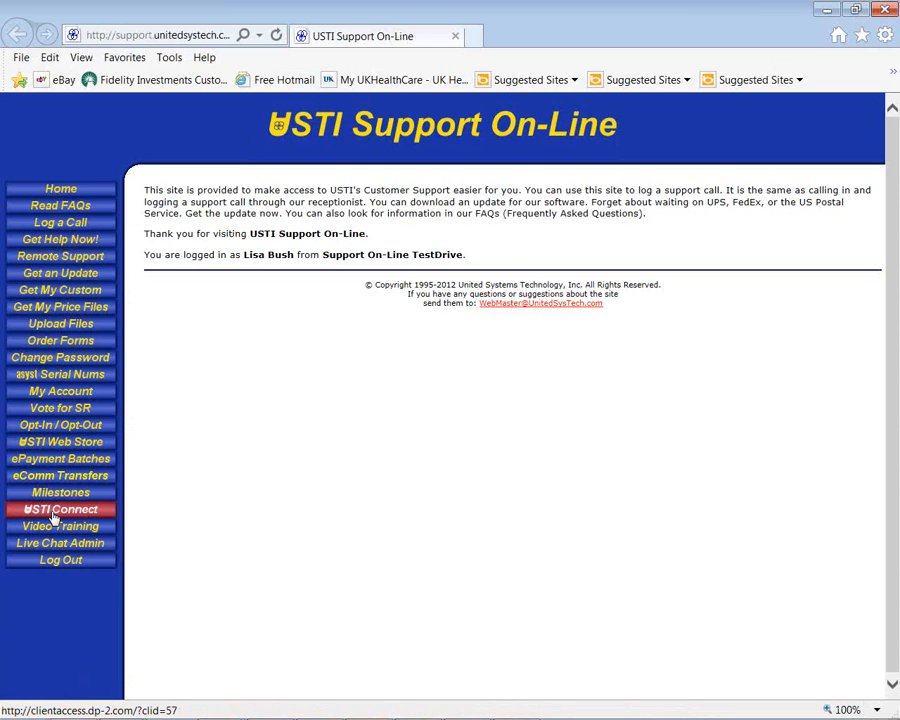
{"action": "left_click", "coordinate": [59, 509]}
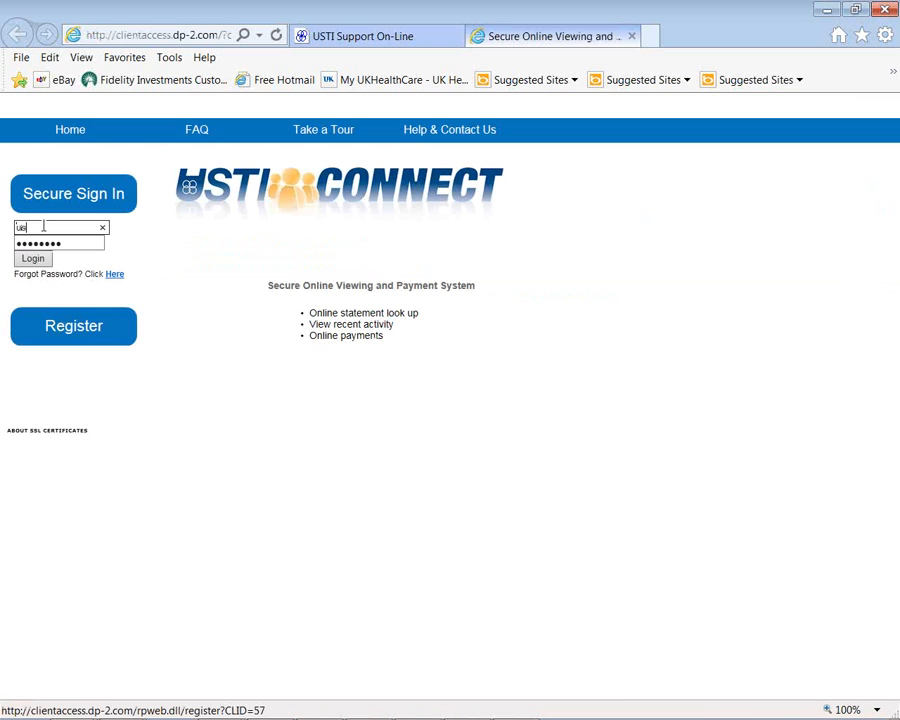
{"action": "type", "text": "ustiadmin"}
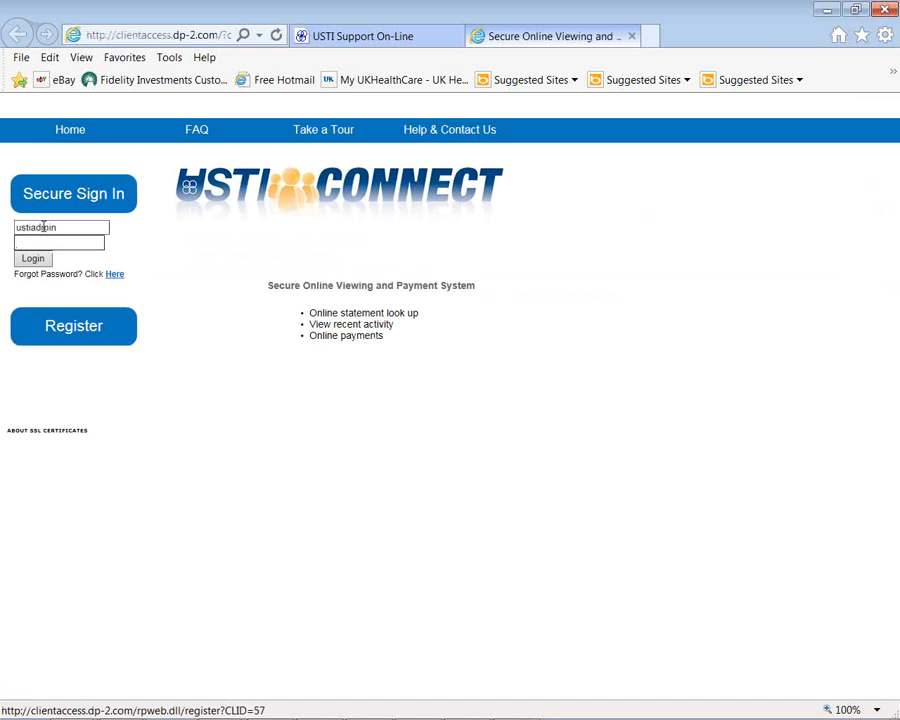
{"action": "type", "text": "•"}
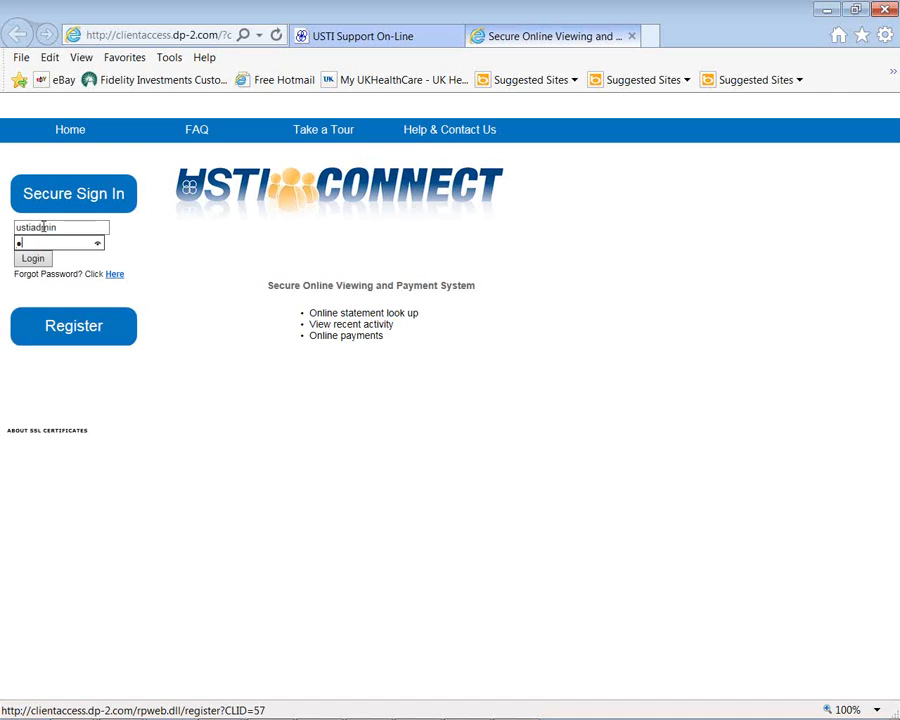
{"action": "type", "text": "•••••"}
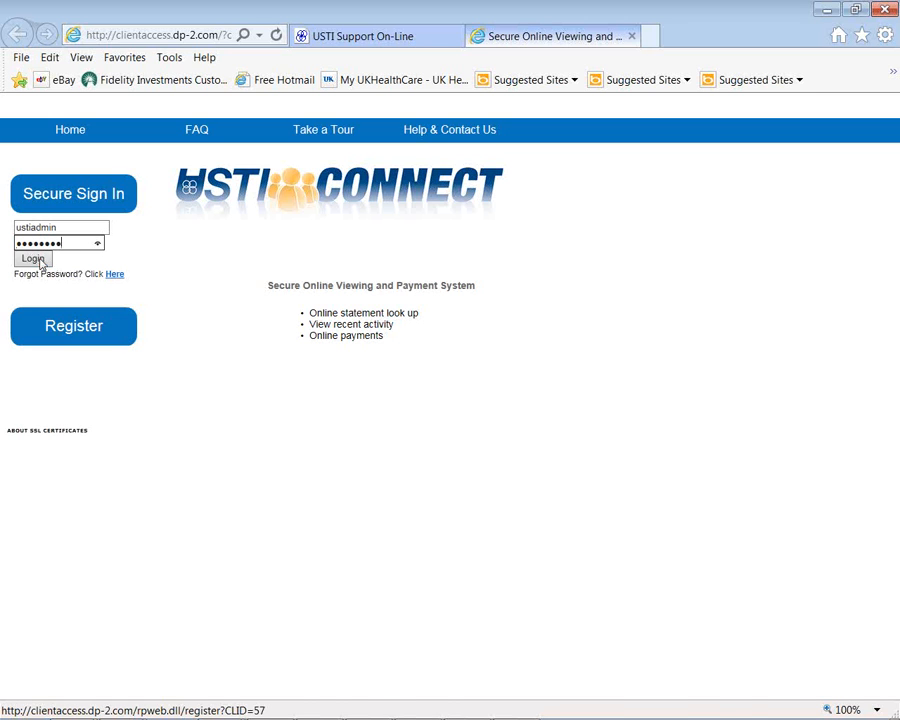
{"action": "left_click", "coordinate": [32, 259]}
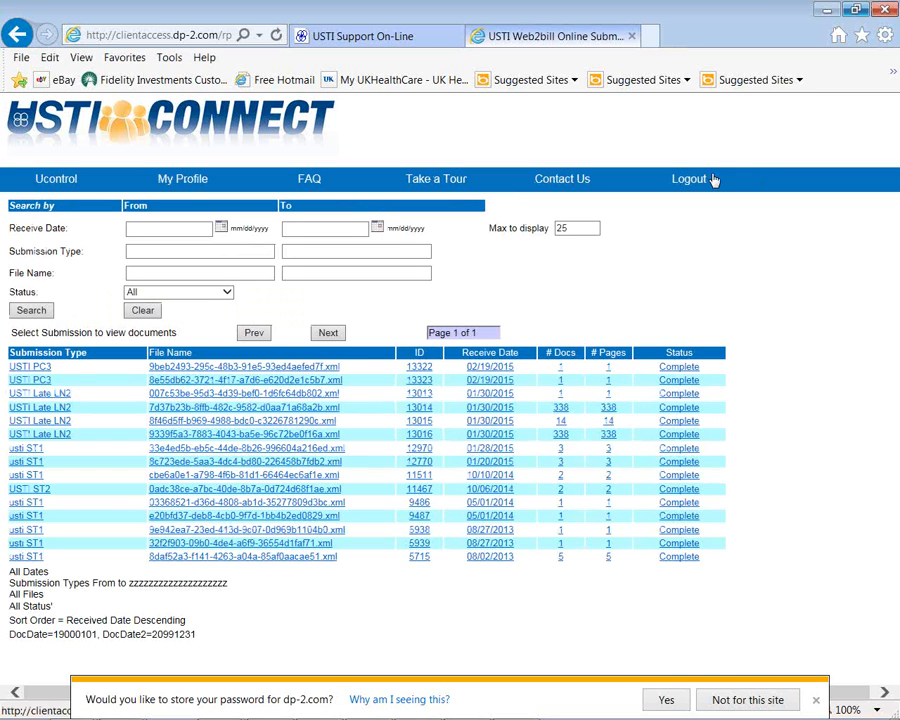
{"action": "mouse_move", "coordinate": [800, 303]}
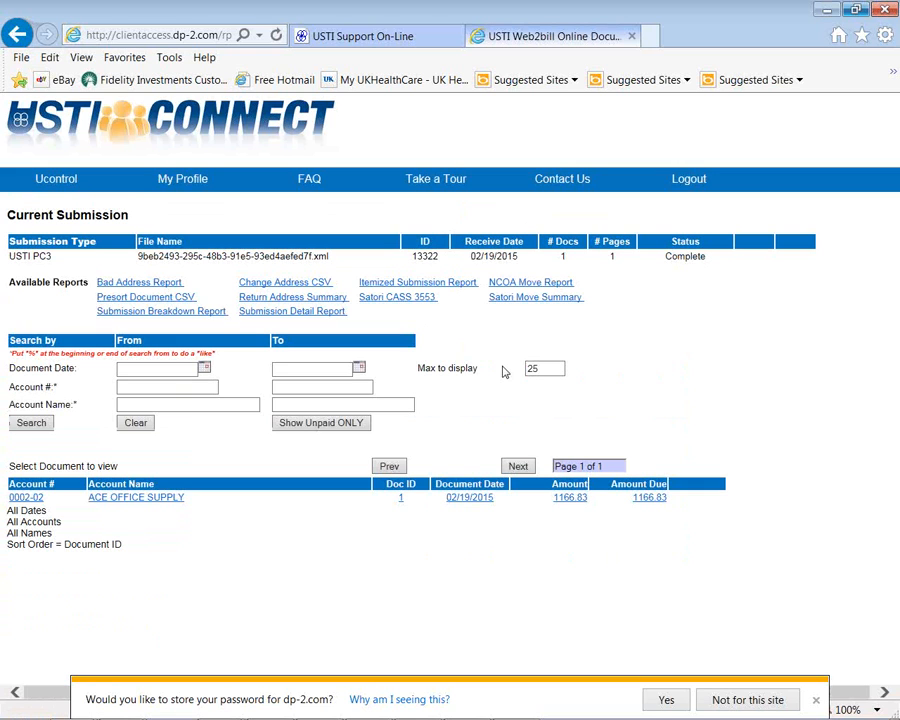
{"action": "mouse_move", "coordinate": [160, 503]}
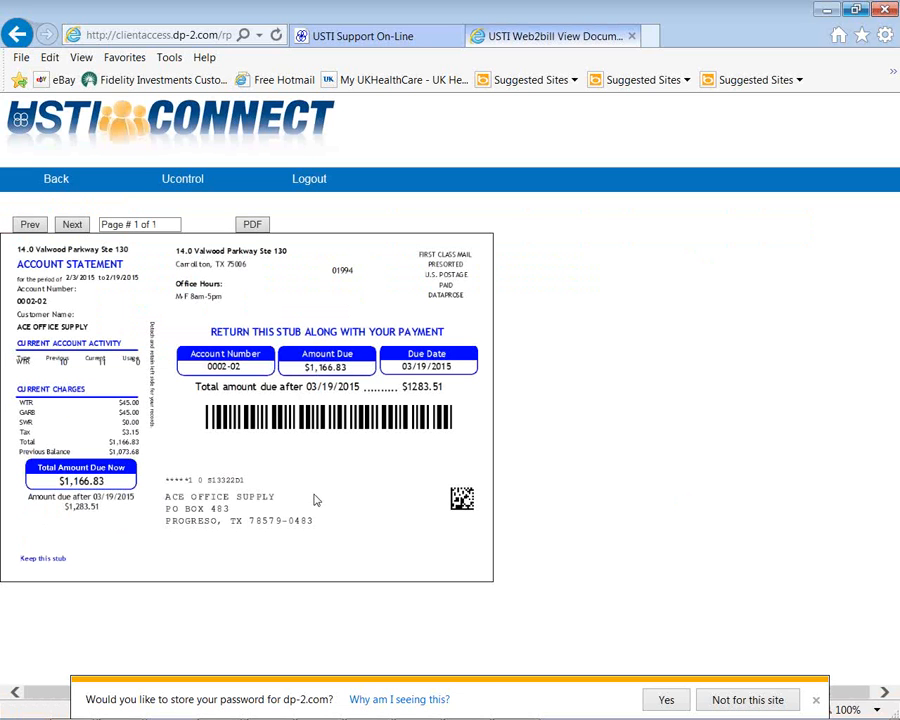
{"action": "mouse_move", "coordinate": [378, 493]}
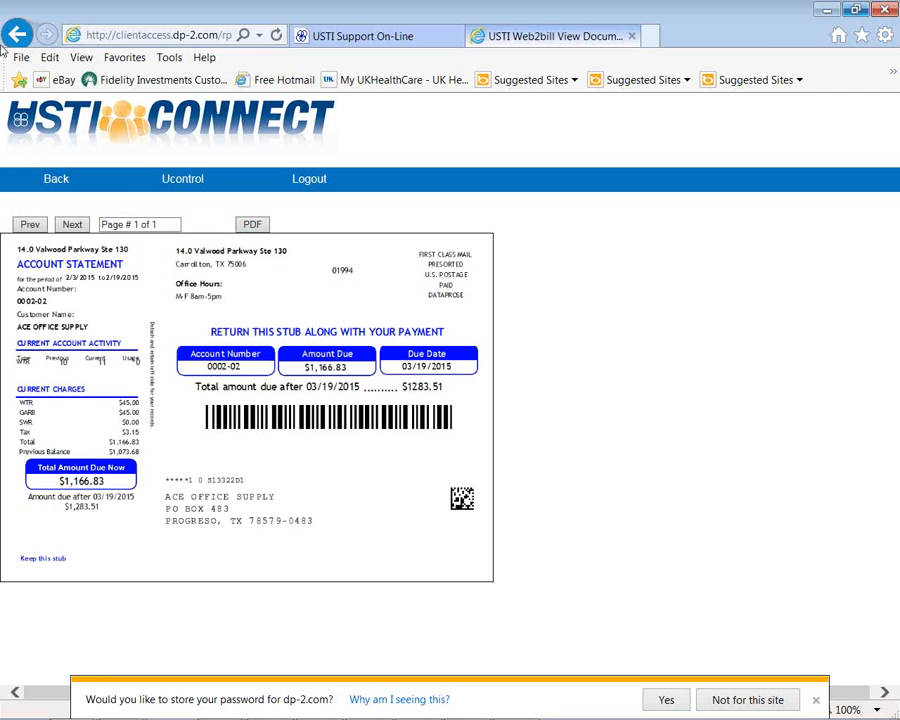
{"action": "mouse_move", "coordinate": [17, 33]}
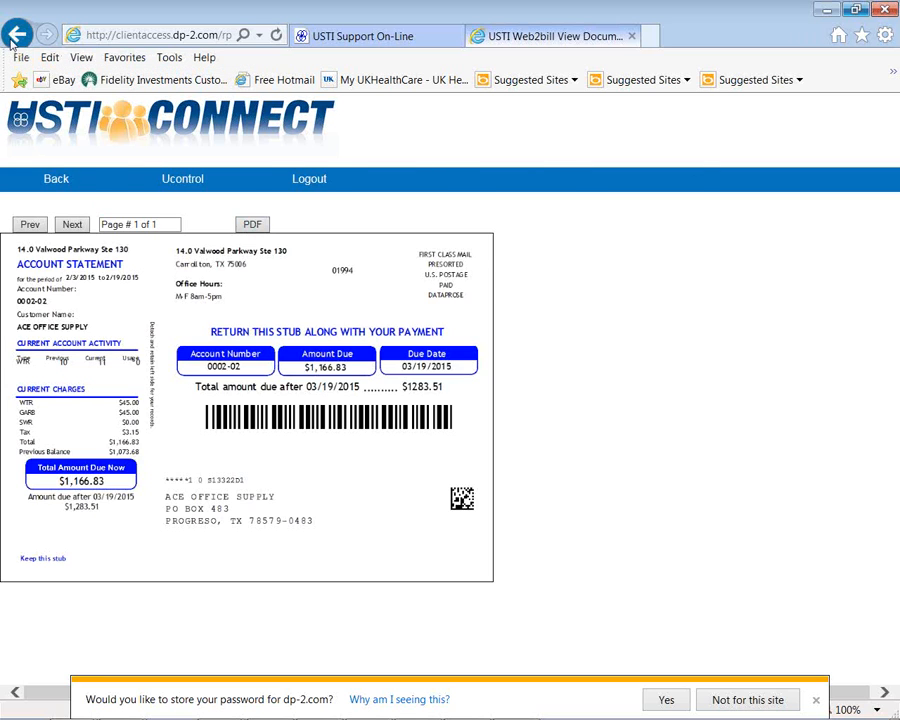
Go back to the submission's details page and dismiss the browser's save-password offer
{"action": "left_click", "coordinate": [18, 34]}
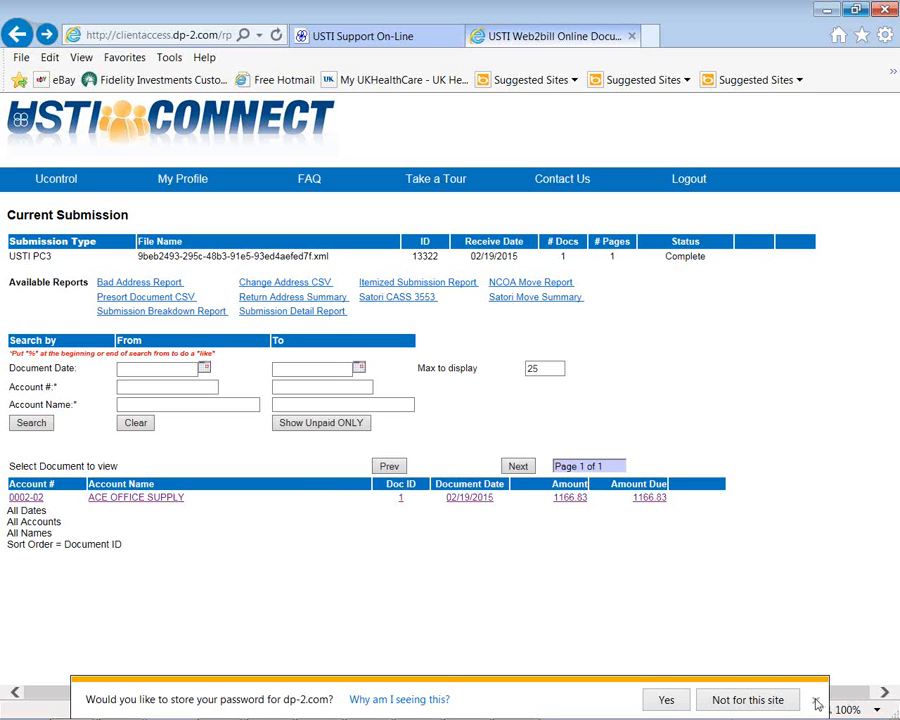
{"action": "left_click", "coordinate": [817, 699]}
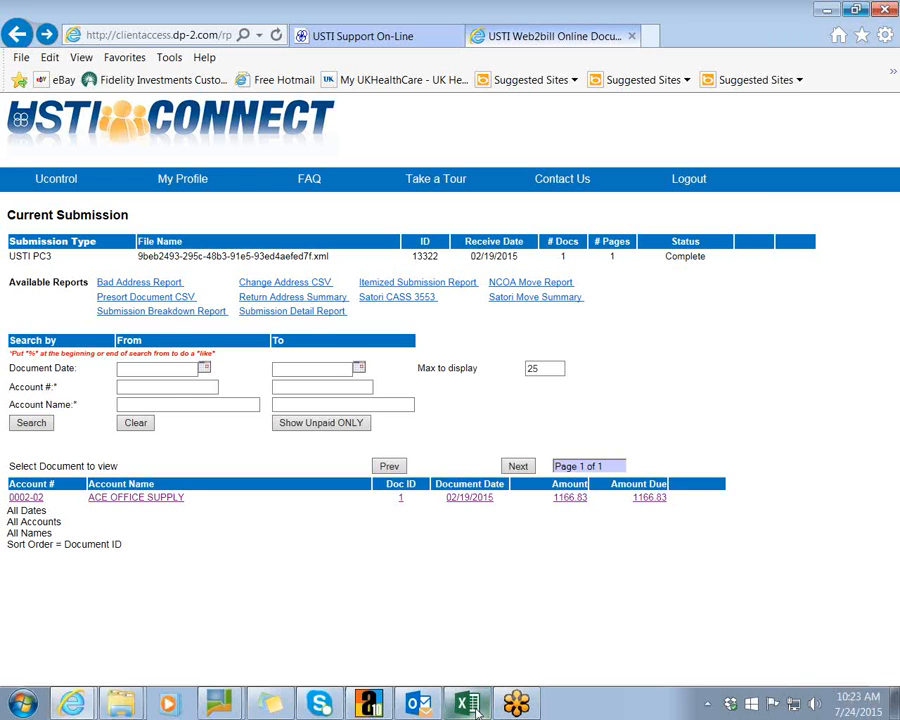
Bring up the ePrint Cost Estimator in Excel, reviewing license fee, support fee and postcard base charge
{"action": "left_click", "coordinate": [465, 703]}
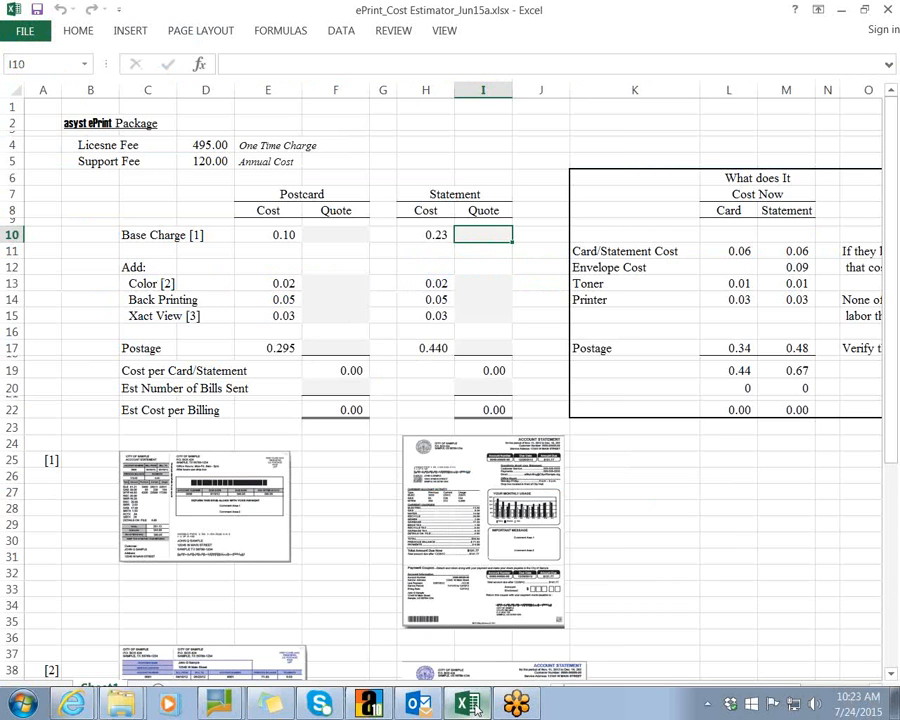
{"action": "left_click", "coordinate": [90, 144]}
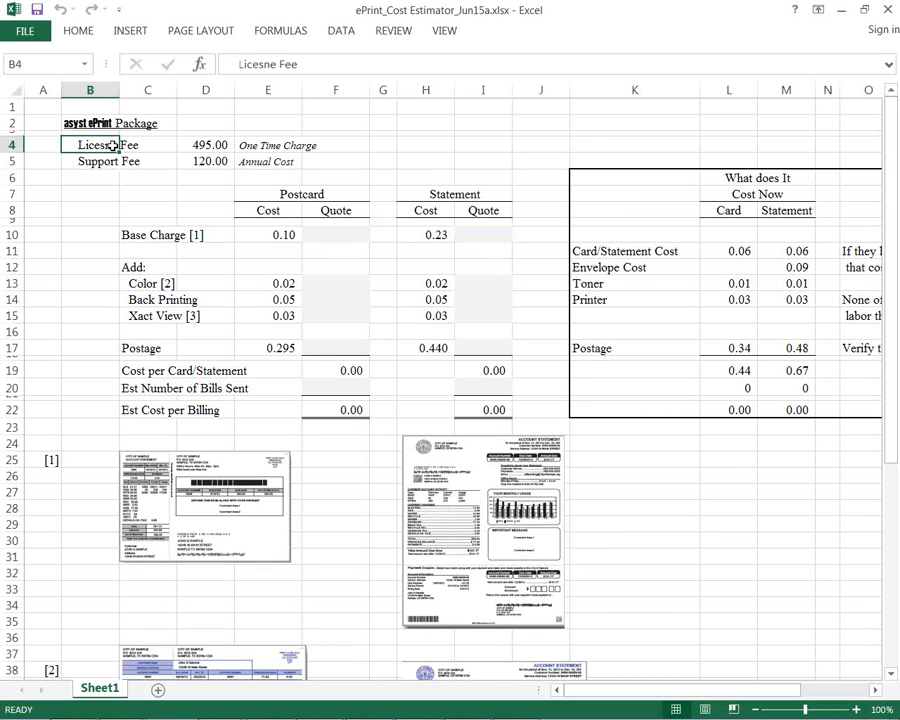
{"action": "left_click", "coordinate": [90, 161]}
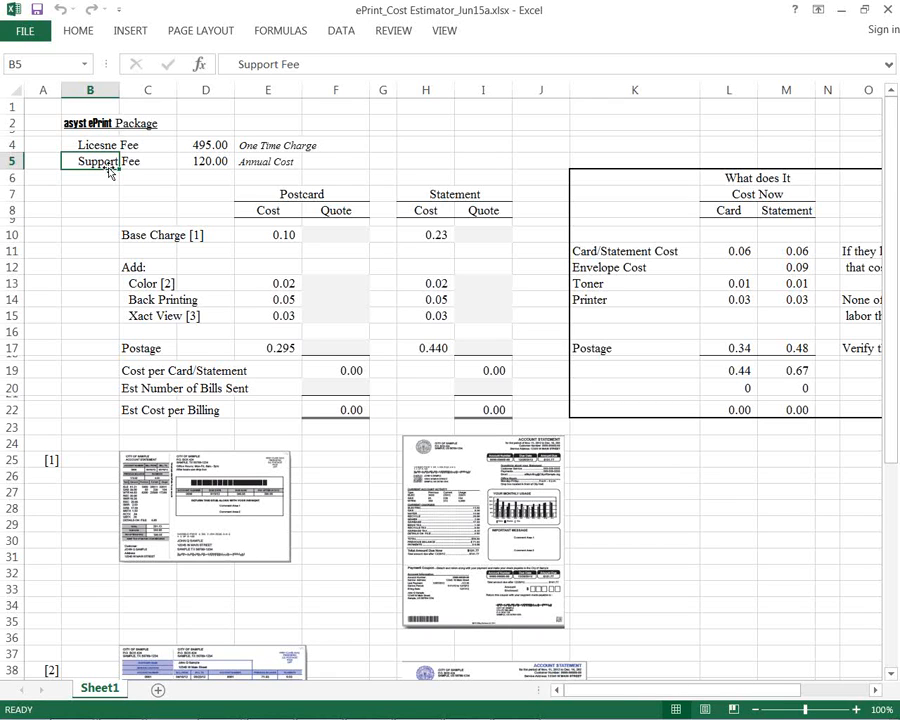
{"action": "left_click", "coordinate": [335, 234]}
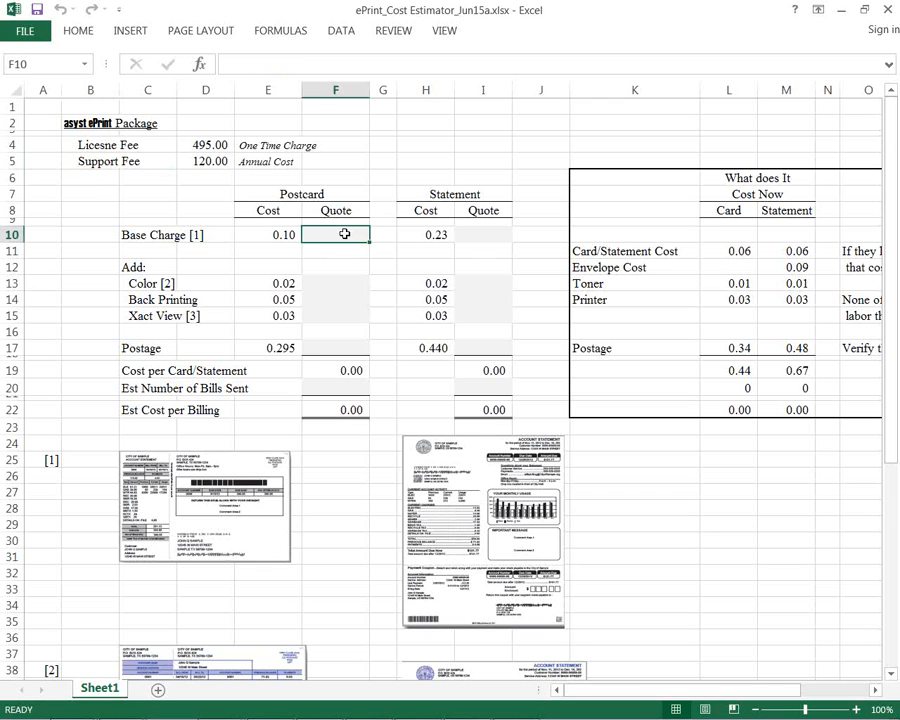
Enter postcard base charge 0.10 in F10 and postage 0.295 in F17, then check L17
{"action": "type", "text": ".10"}
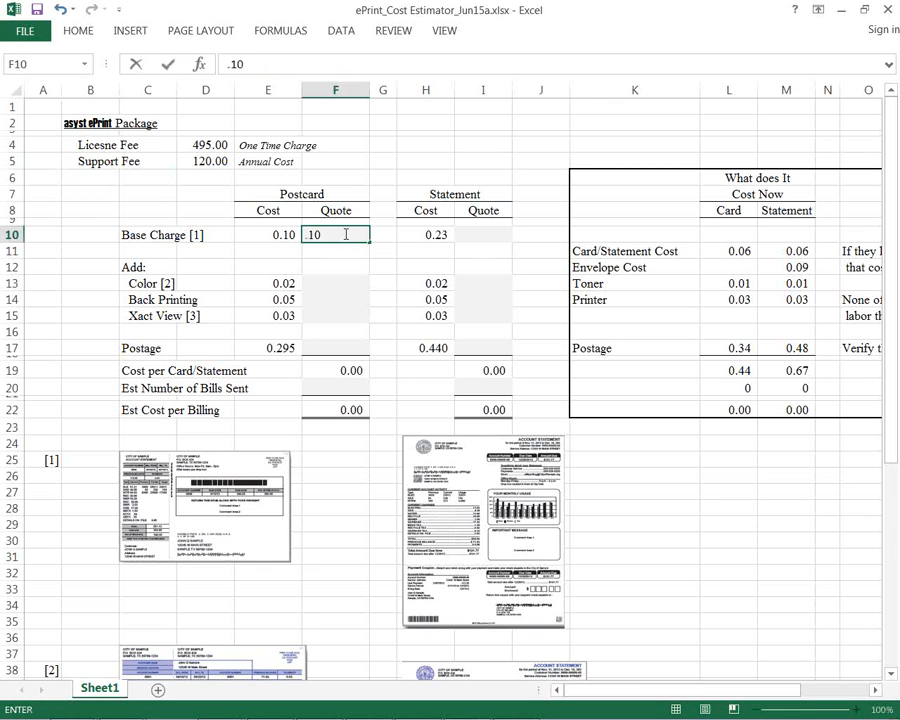
{"action": "key", "text": "enter"}
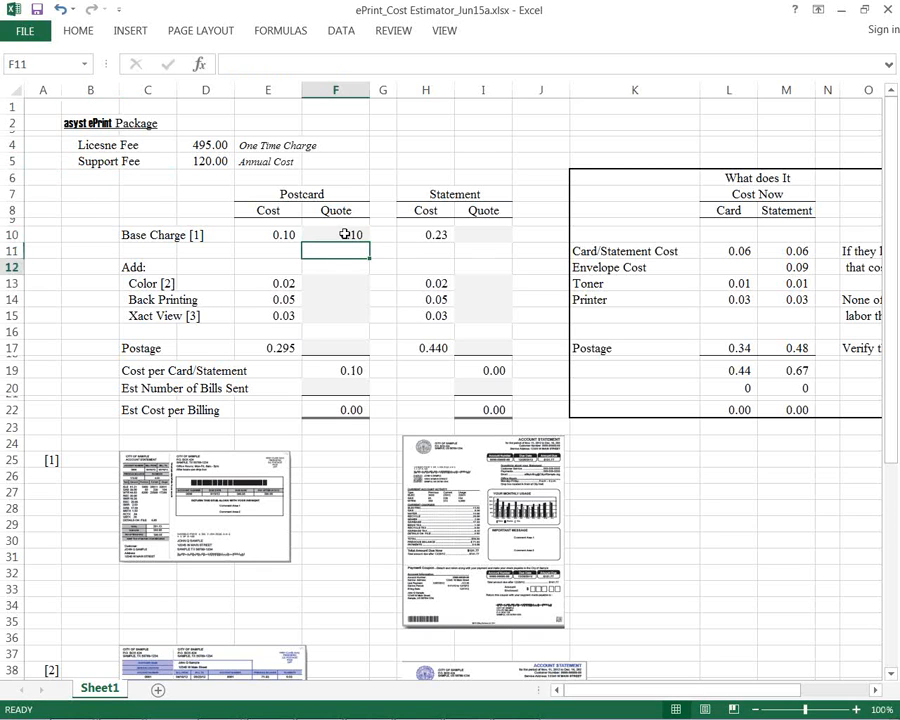
{"action": "left_click", "coordinate": [336, 283]}
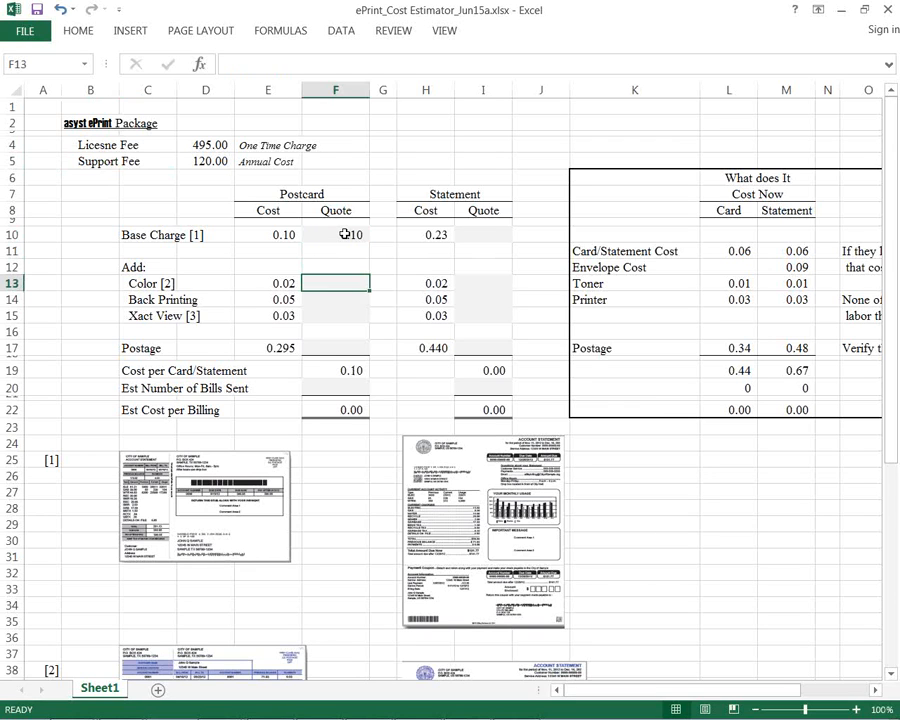
{"action": "left_click", "coordinate": [335, 315]}
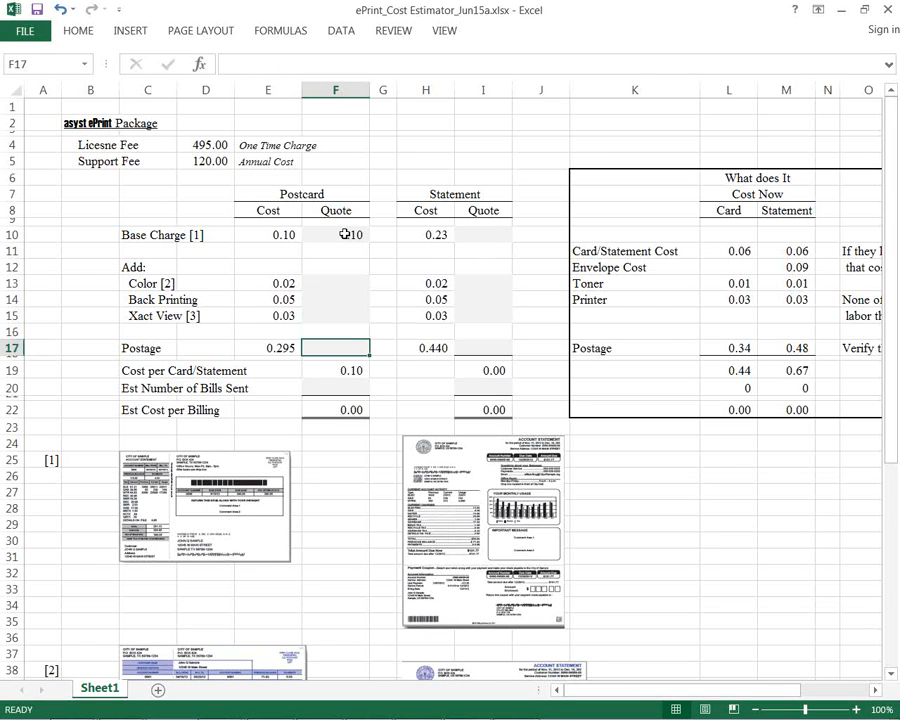
{"action": "type", "text": ".295"}
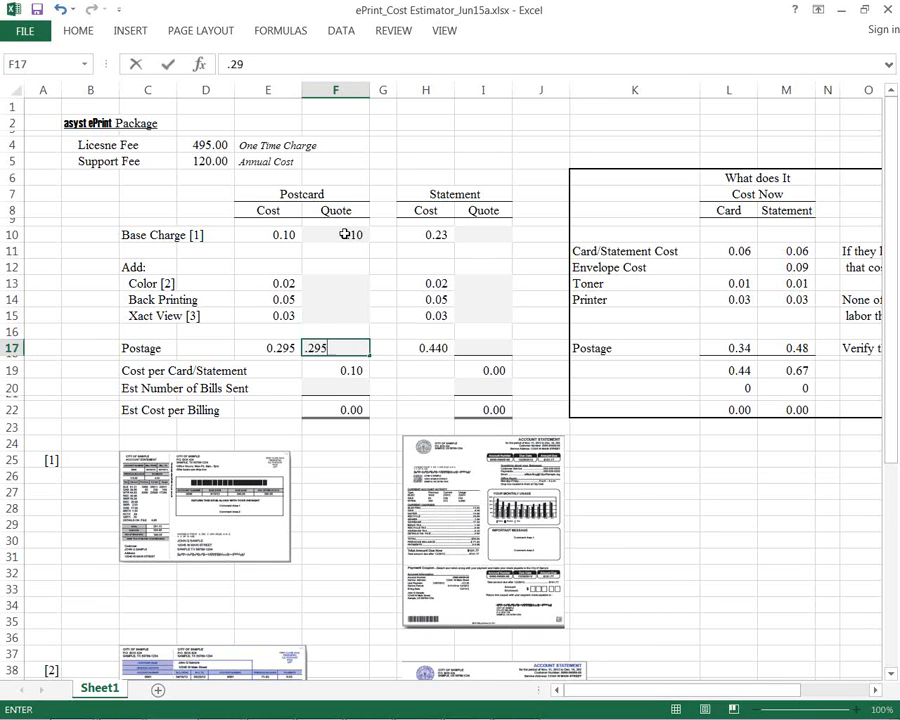
{"action": "key", "text": "enter"}
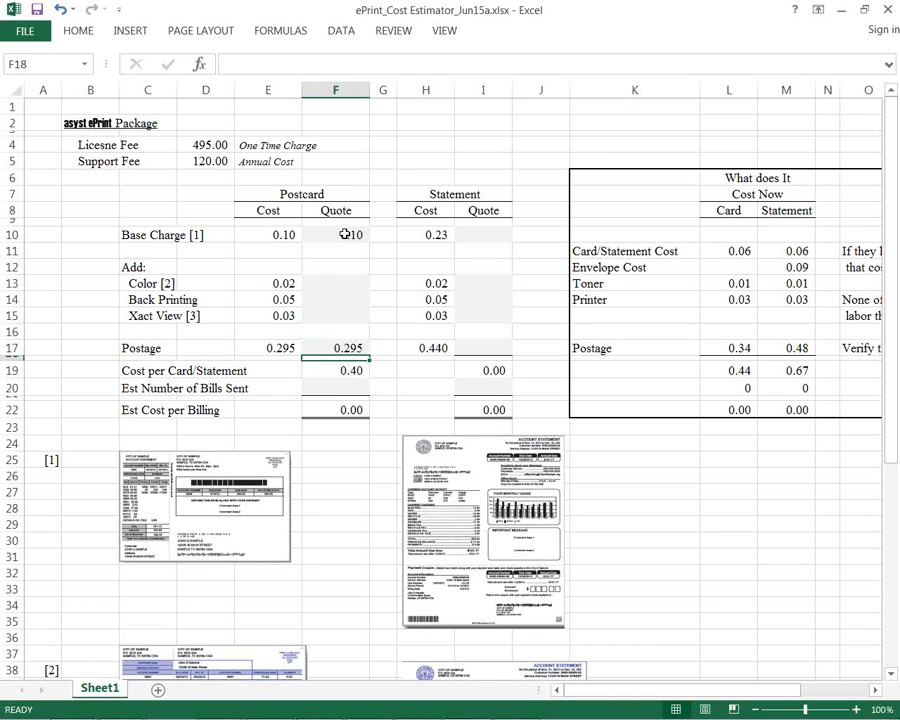
{"action": "left_click", "coordinate": [729, 348]}
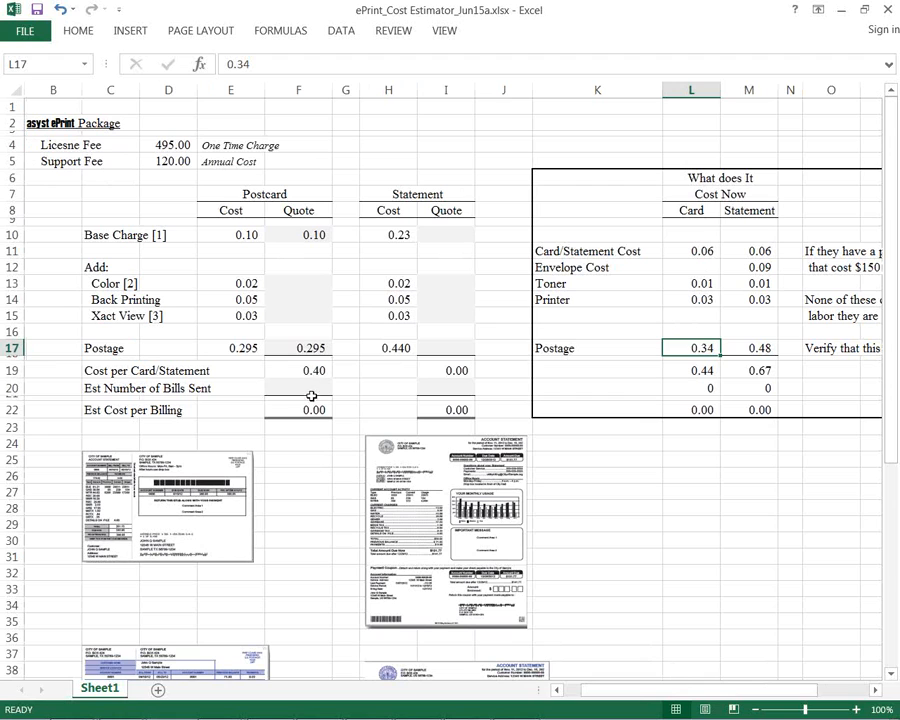
Enter 500 estimated bills sent, then compare cost per billing: 197.50 quoted versus 220.00 current
{"action": "left_click", "coordinate": [298, 388]}
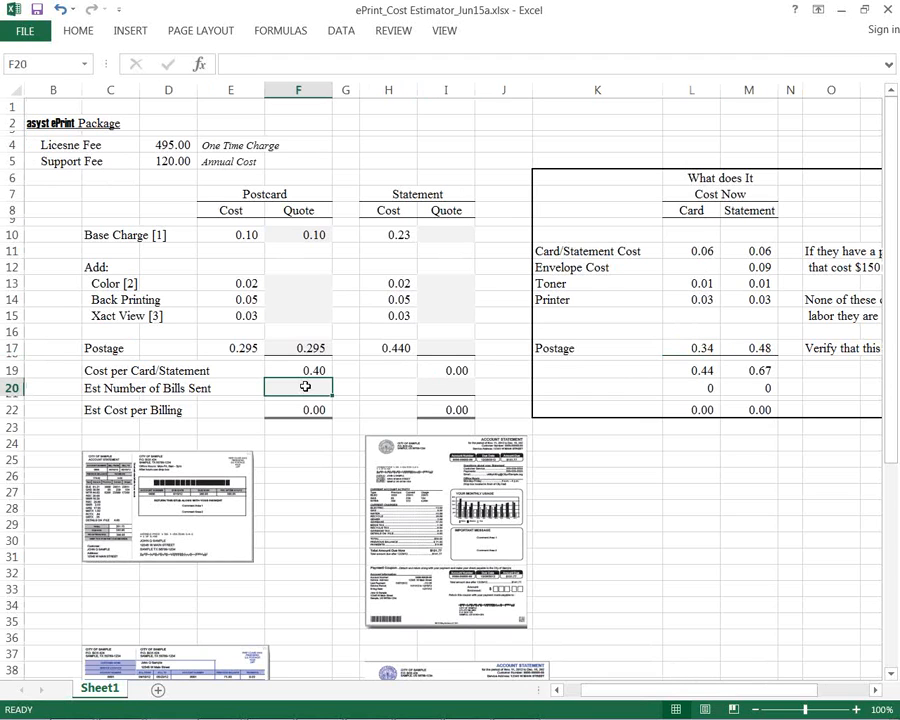
{"action": "type", "text": "500.00"}
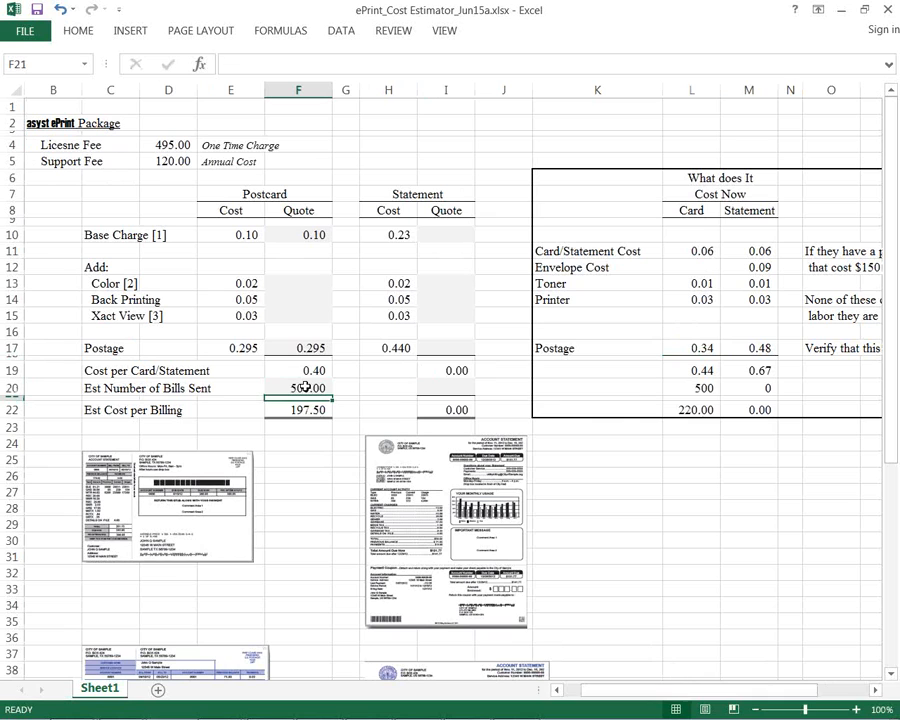
{"action": "left_click", "coordinate": [298, 410]}
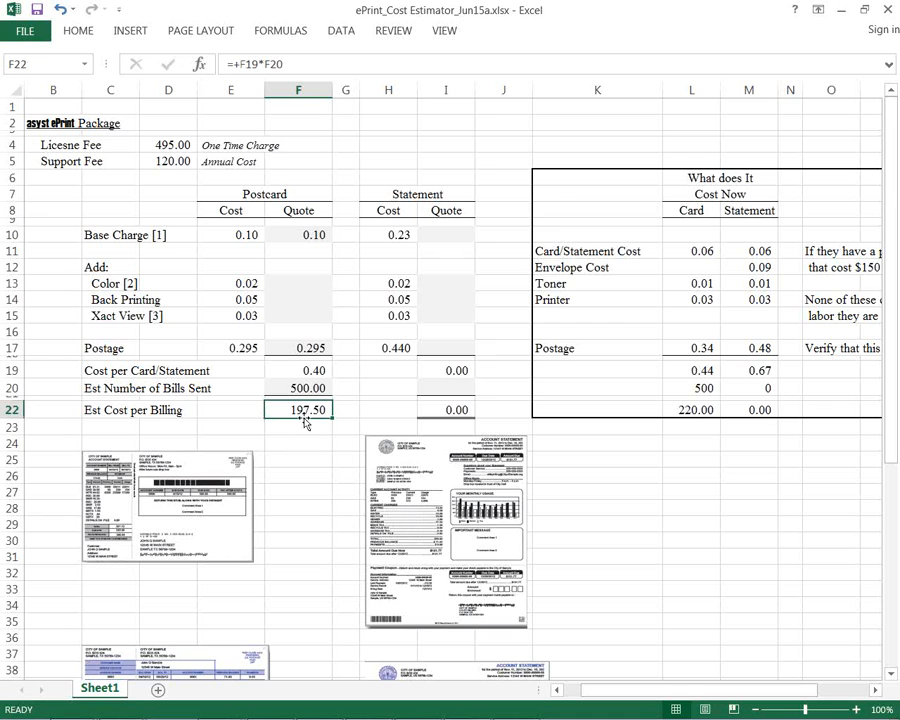
{"action": "left_click", "coordinate": [692, 410]}
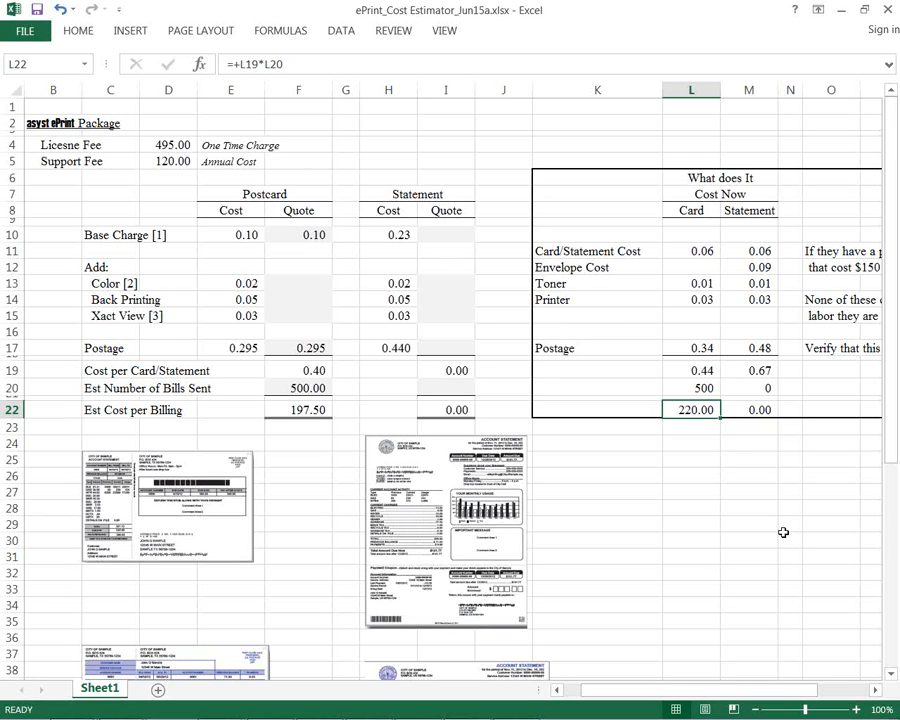
{"action": "scroll", "scroll_direction": "down", "scroll_amount": 3}
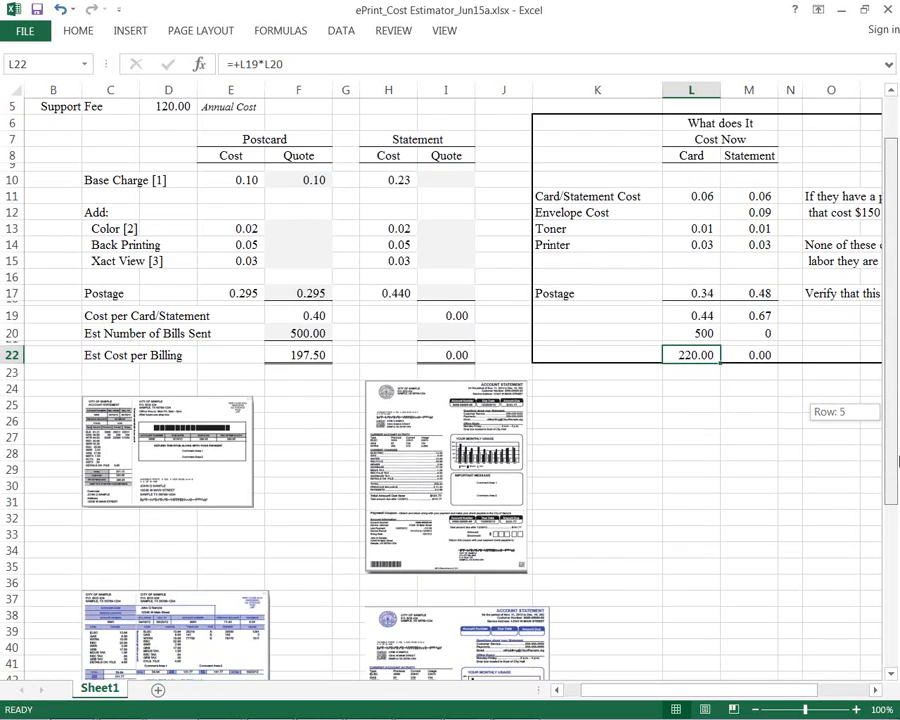
{"action": "scroll", "scroll_direction": "down", "scroll_amount": 3}
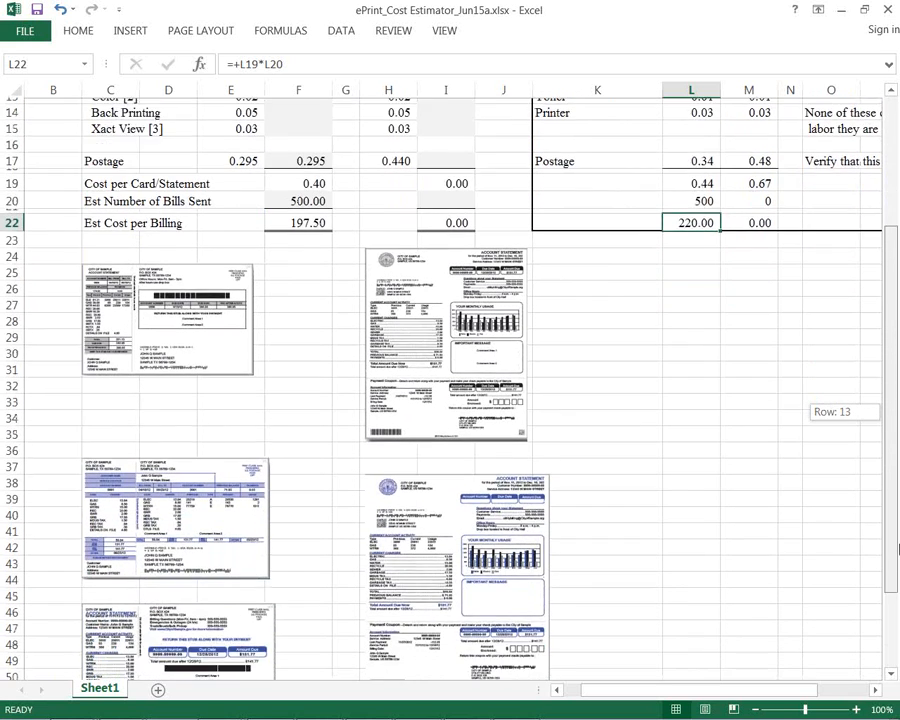
{"action": "scroll", "scroll_direction": "down", "scroll_amount": 3}
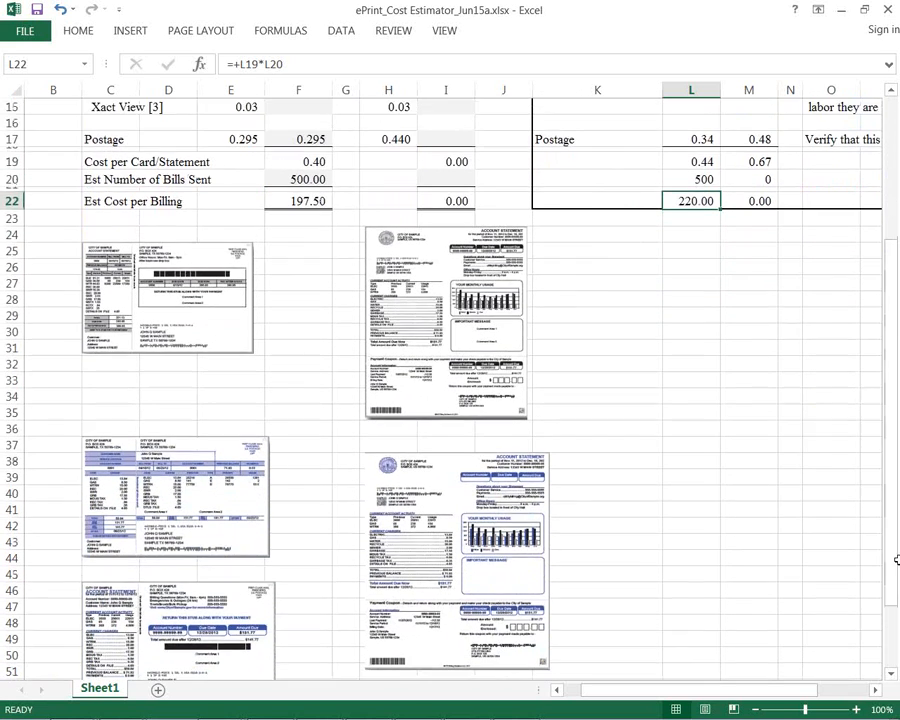
{"action": "mouse_move", "coordinate": [210, 518]}
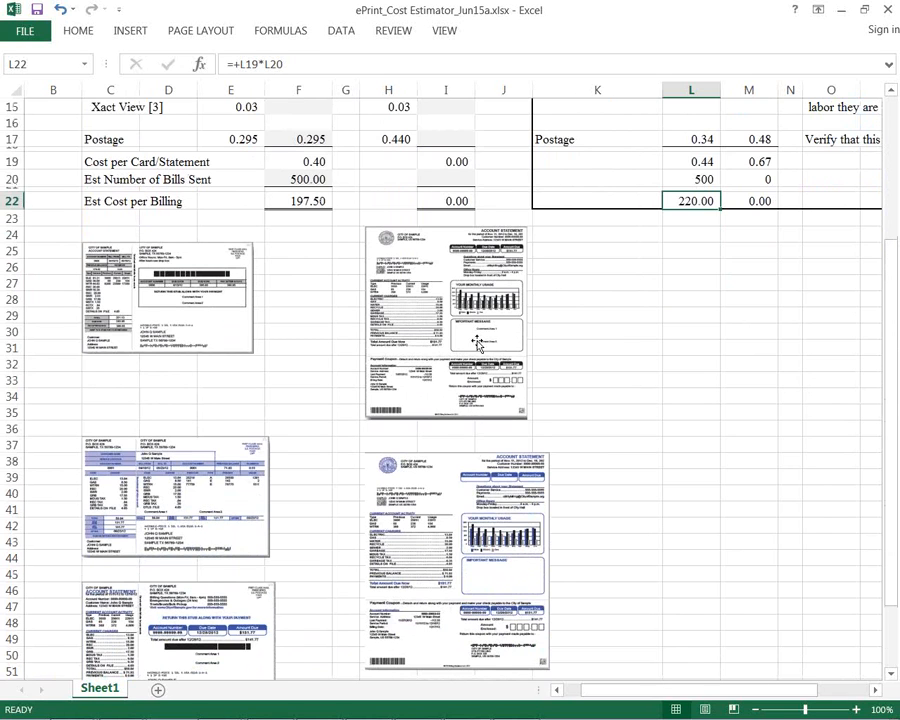
{"action": "mouse_move", "coordinate": [490, 338]}
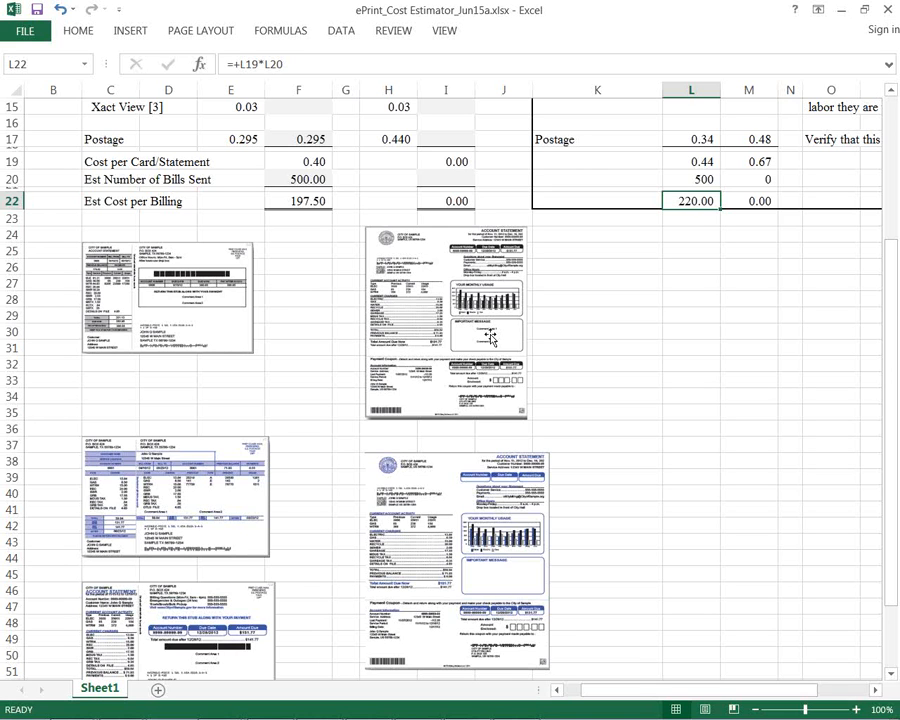
{"action": "scroll", "scroll_direction": "up", "scroll_amount": 3}
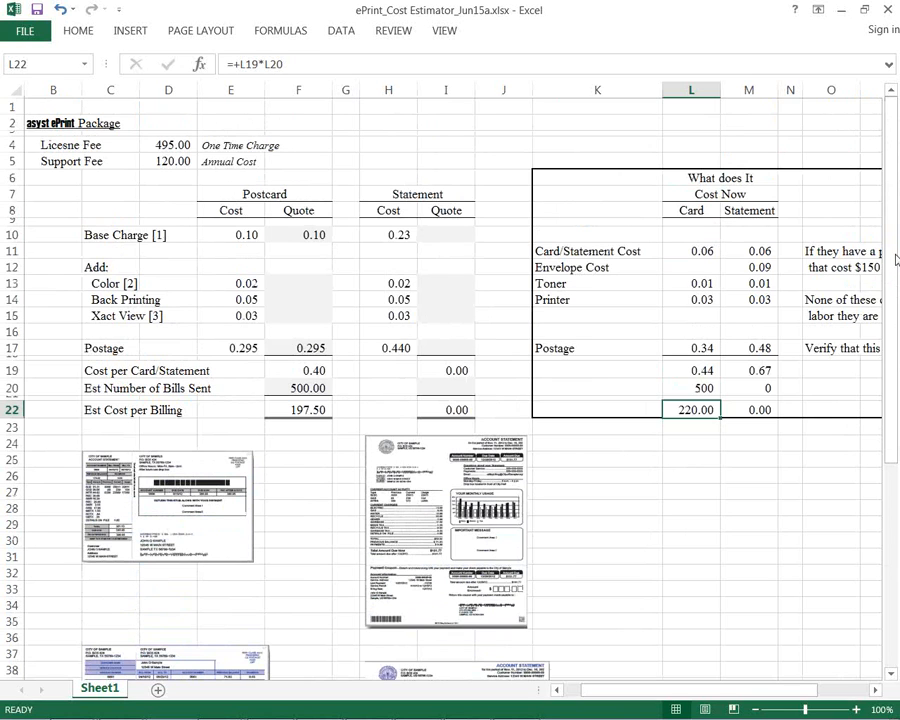
{"action": "left_click", "coordinate": [231, 348]}
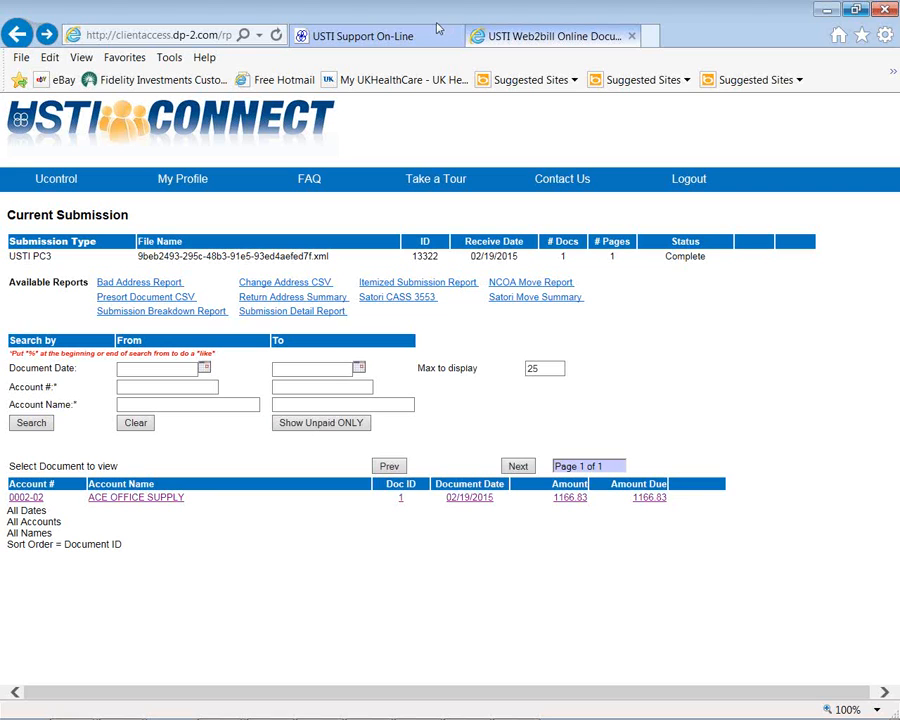
{"action": "mouse_move", "coordinate": [428, 22]}
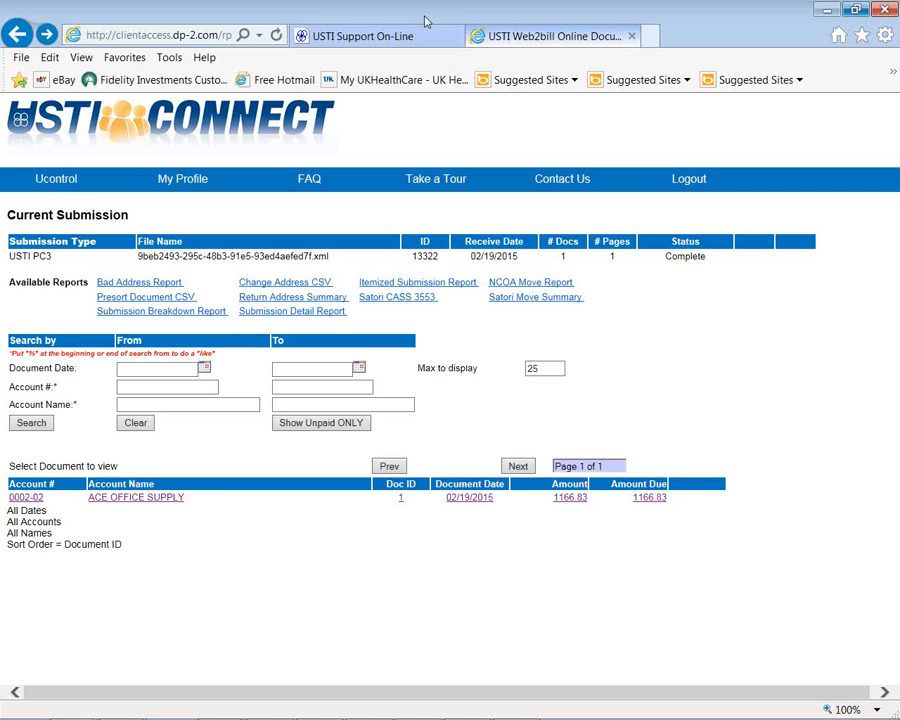